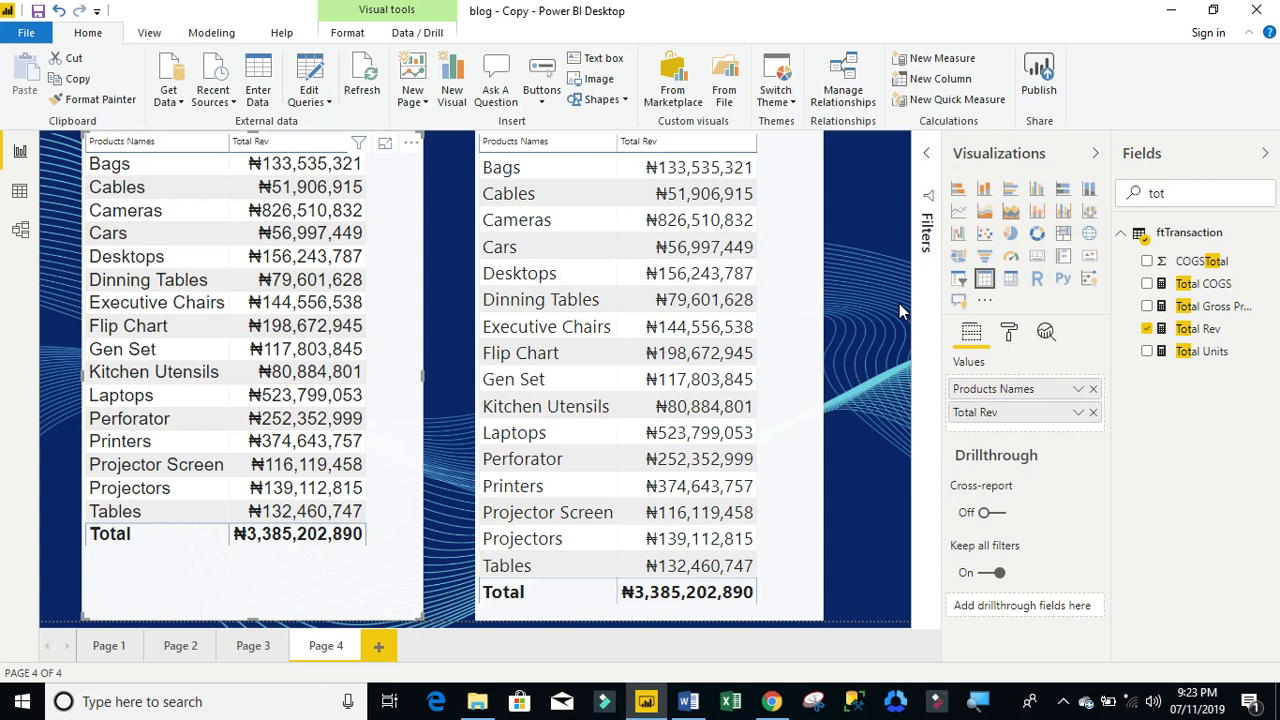
pyautogui.moveTo(148, 280)
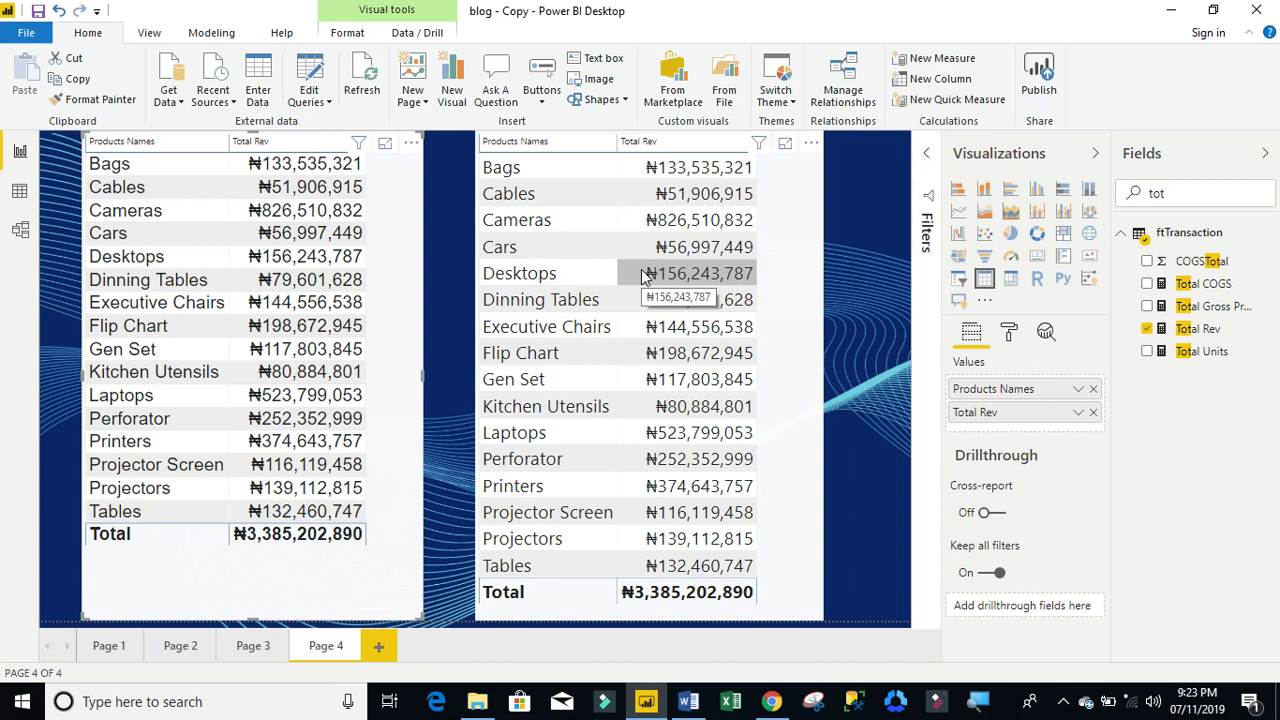
pyautogui.moveTo(384, 244)
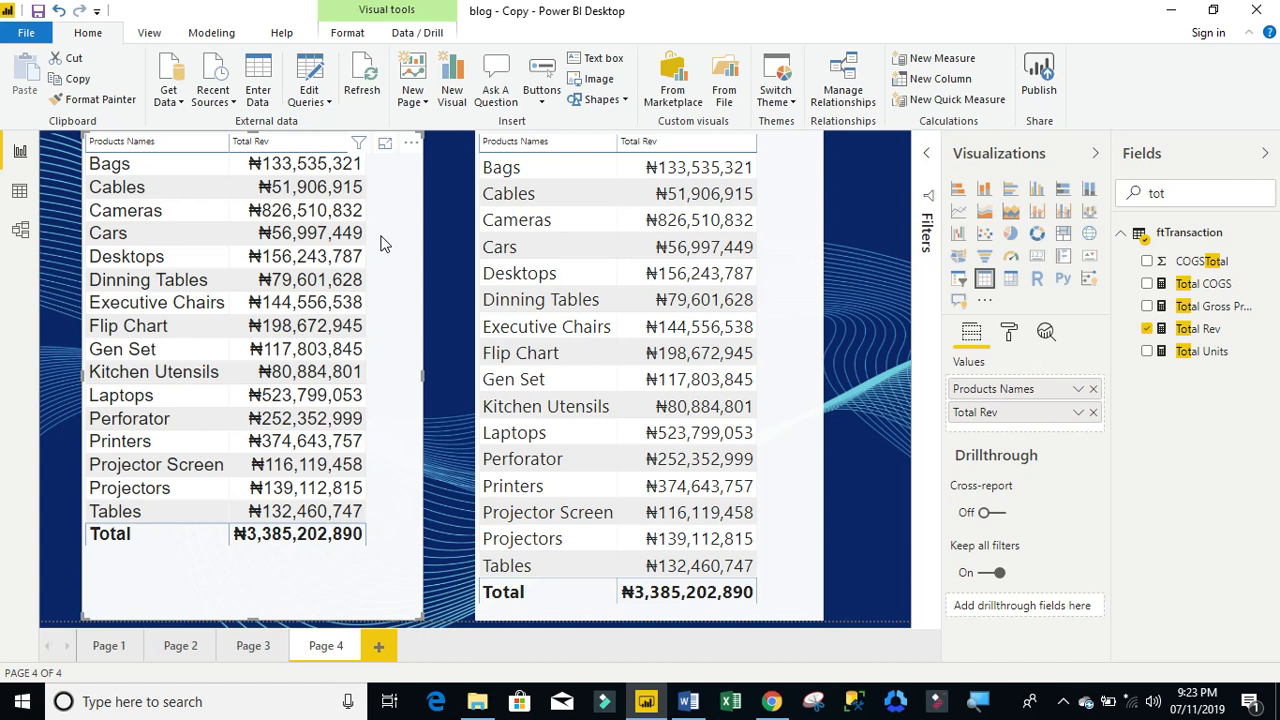
pyautogui.moveTo(816, 256)
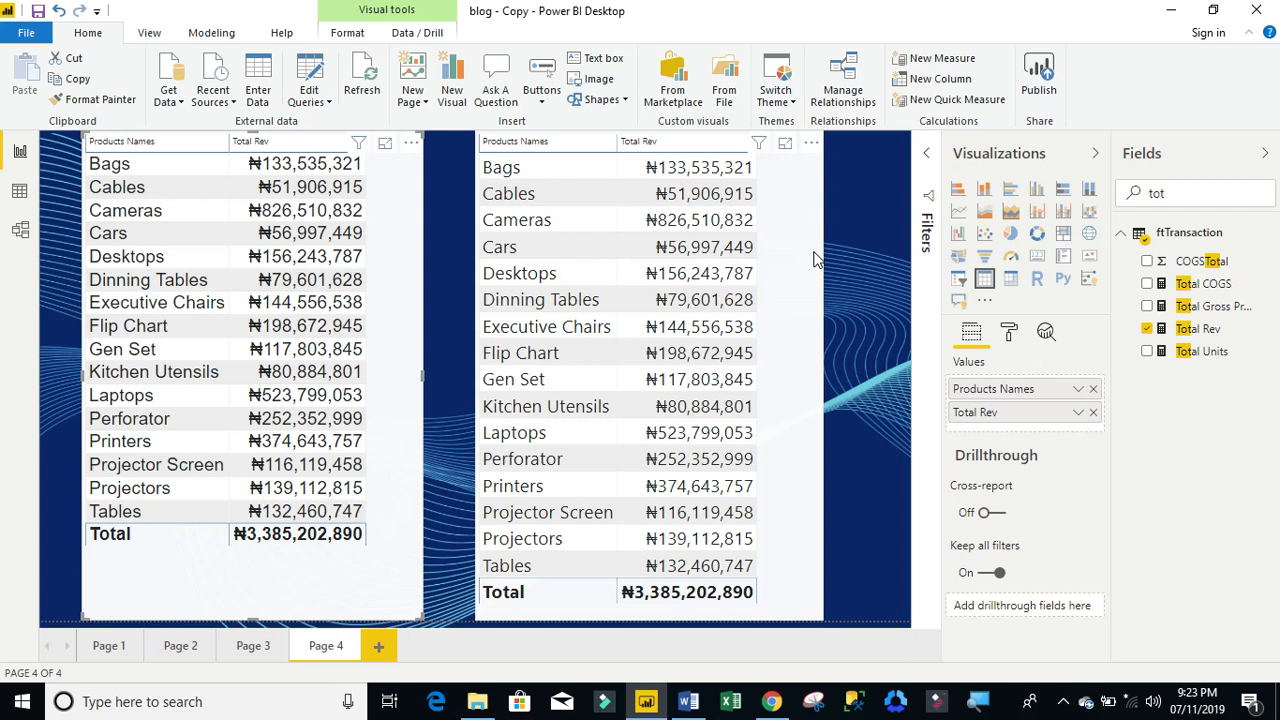
pyautogui.moveTo(396, 238)
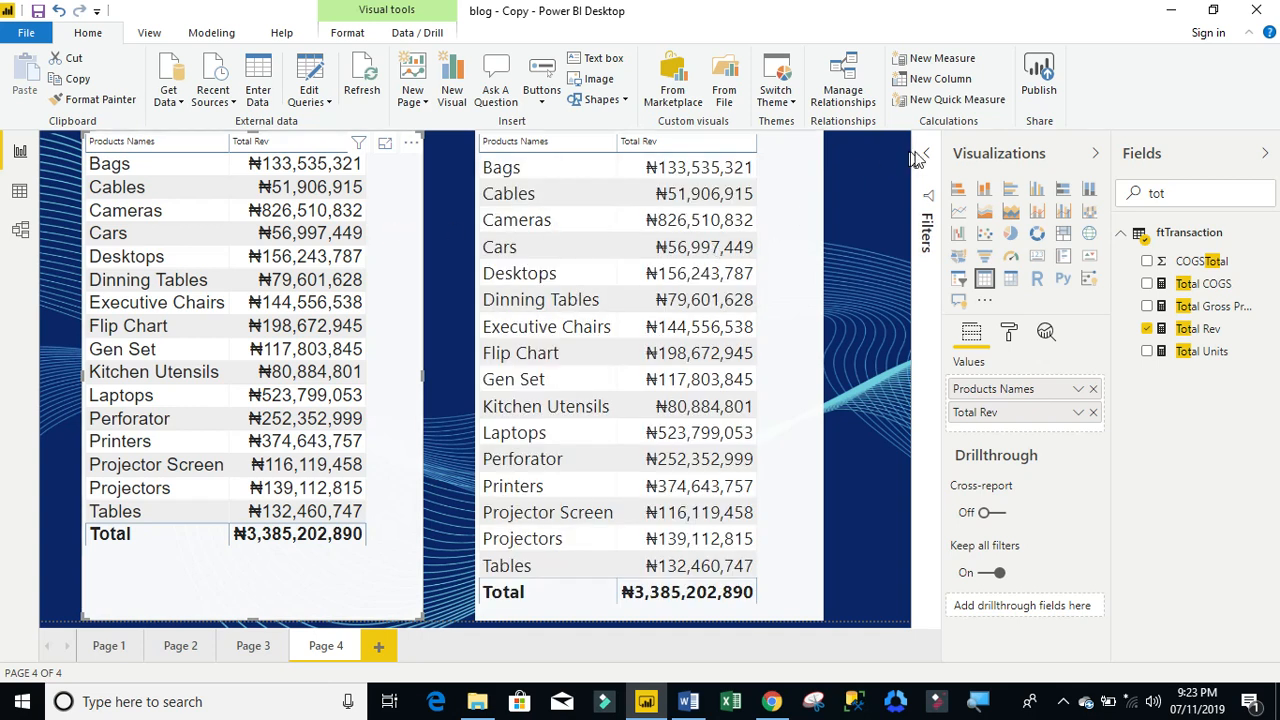
# Step: Configure the left table's Products Names filter as Top N, Top, with count 5
pyautogui.click(920, 160)
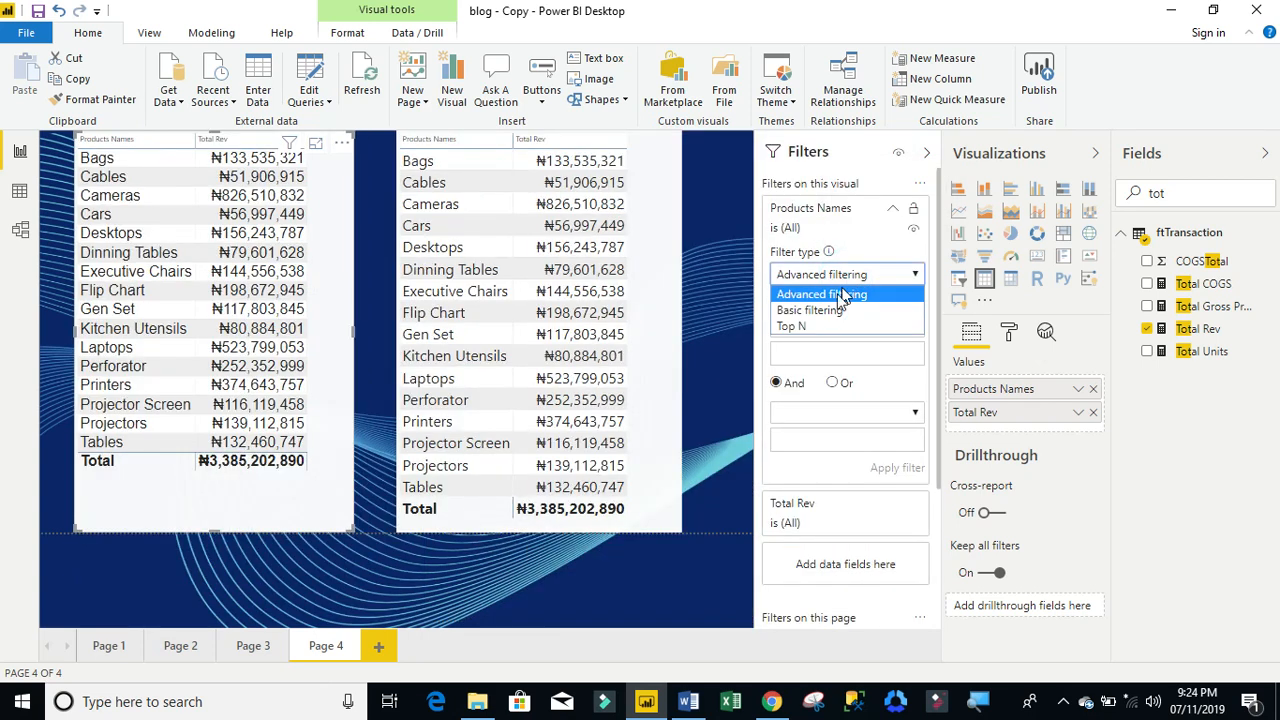
pyautogui.click(790, 326)
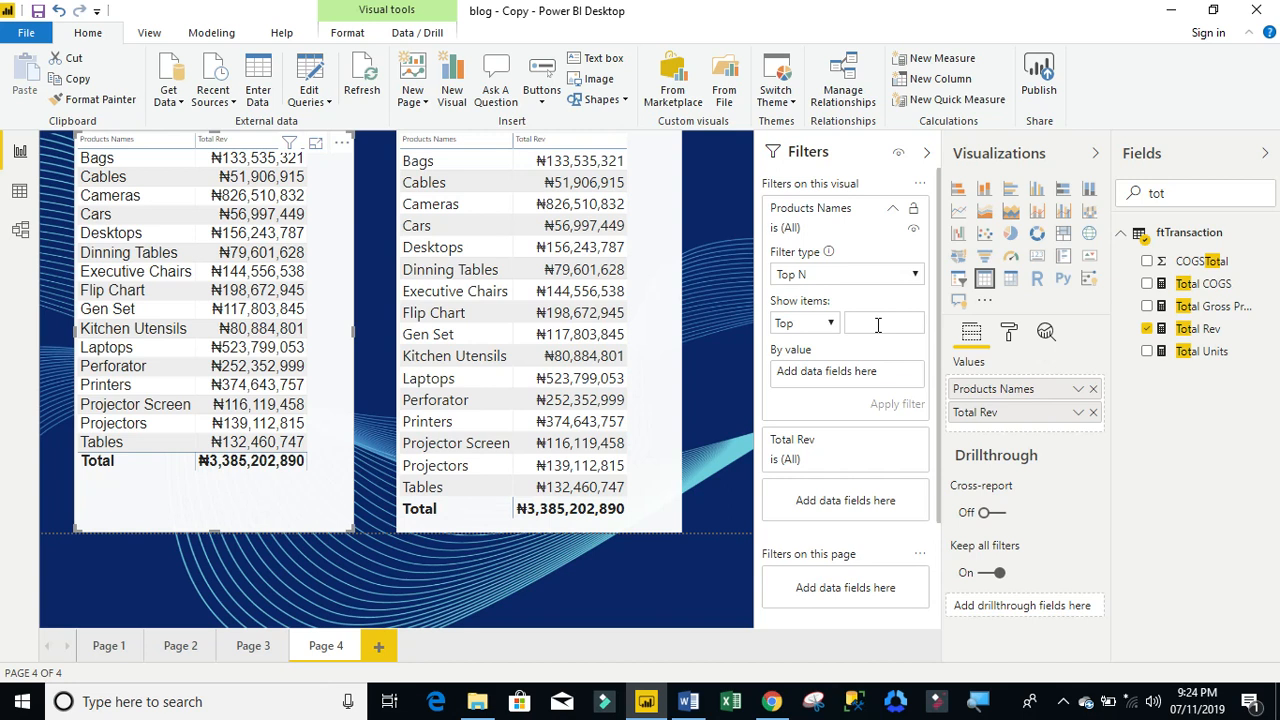
pyautogui.write('5')
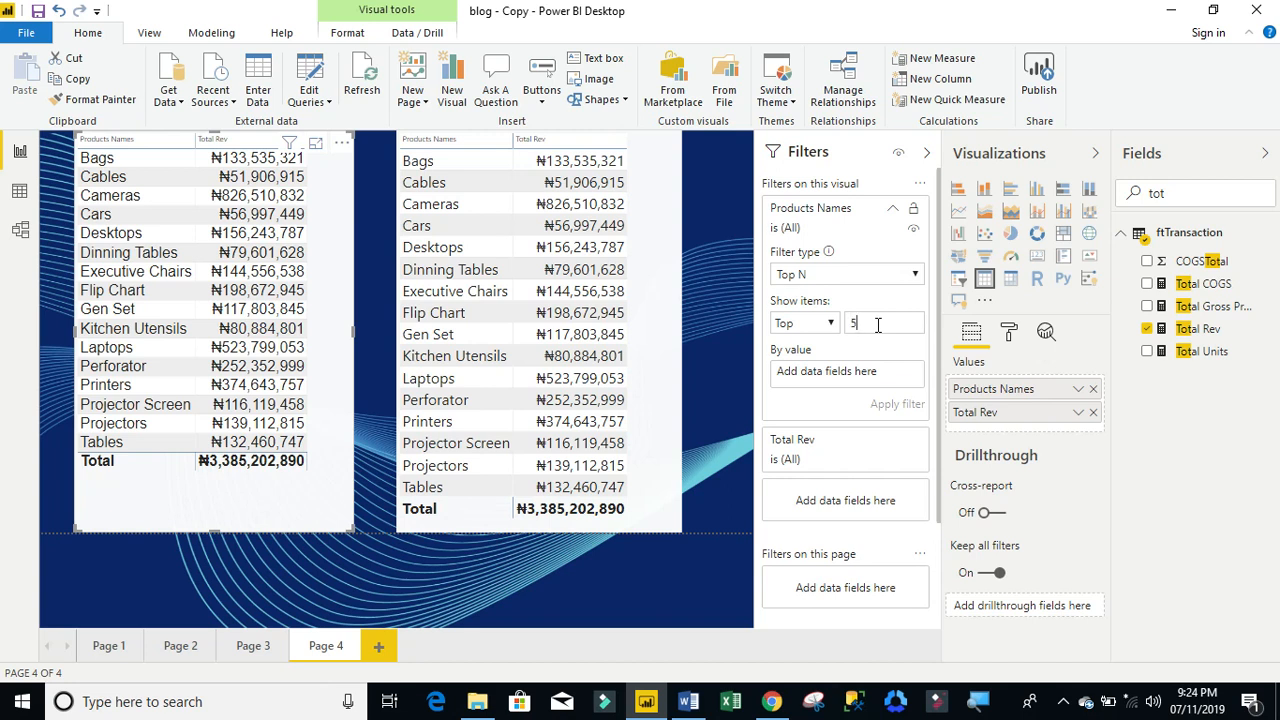
pyautogui.moveTo(896, 412)
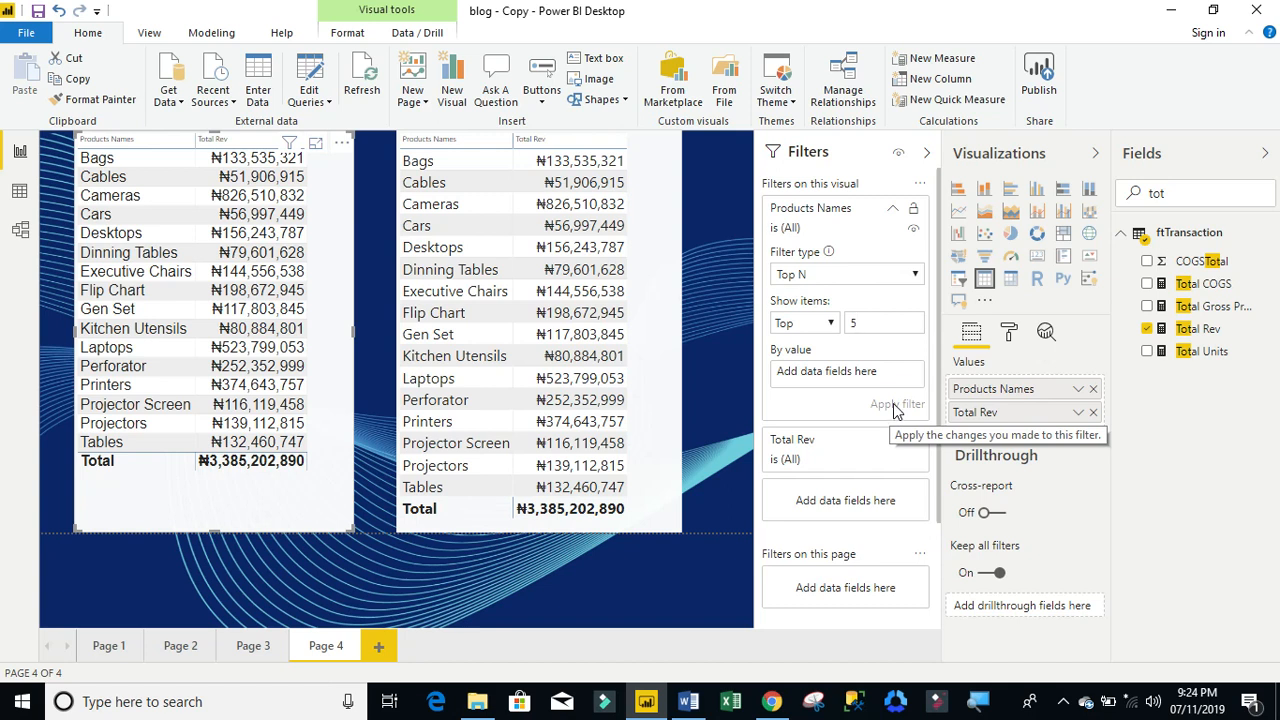
pyautogui.moveTo(1230, 350)
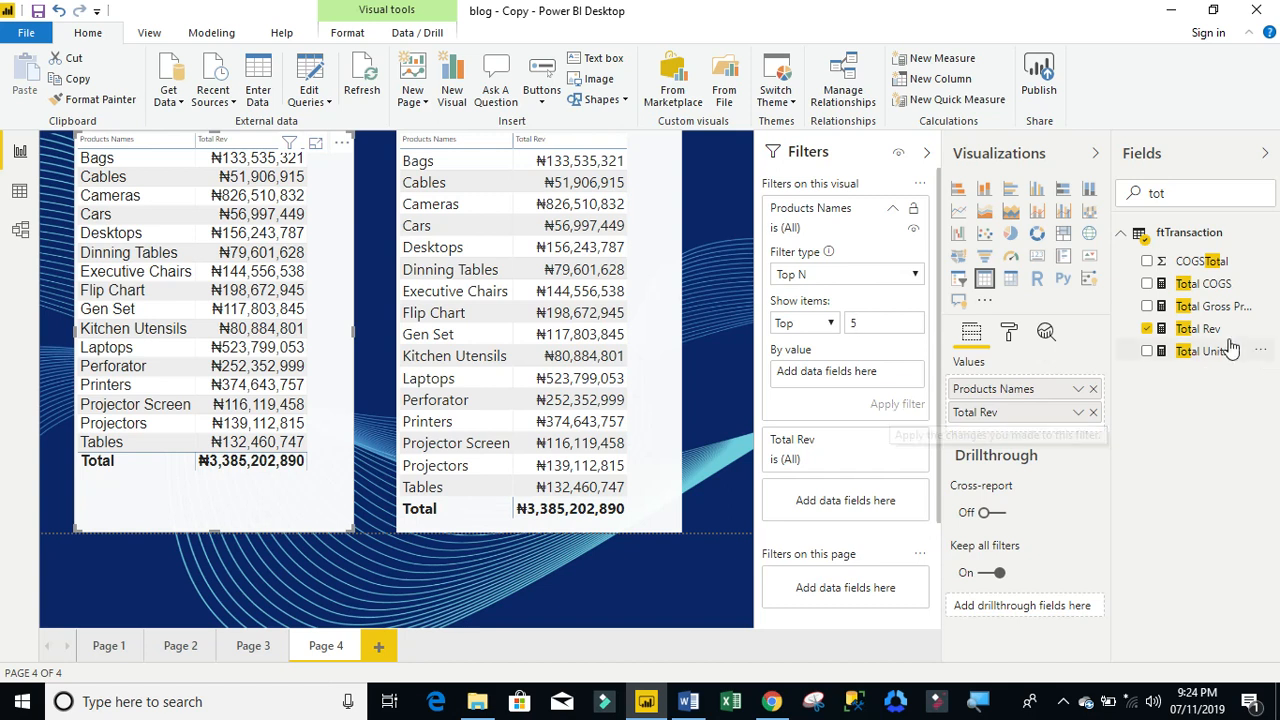
pyautogui.moveTo(1200, 328)
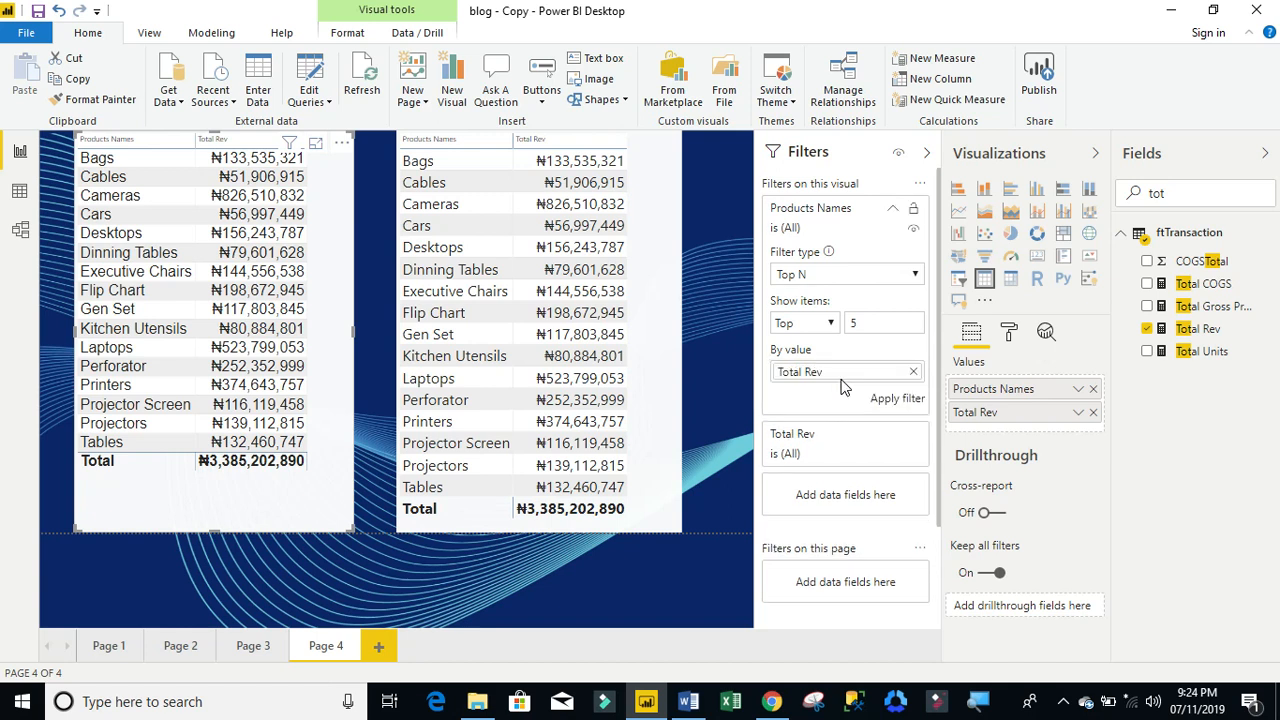
pyautogui.moveTo(896, 398)
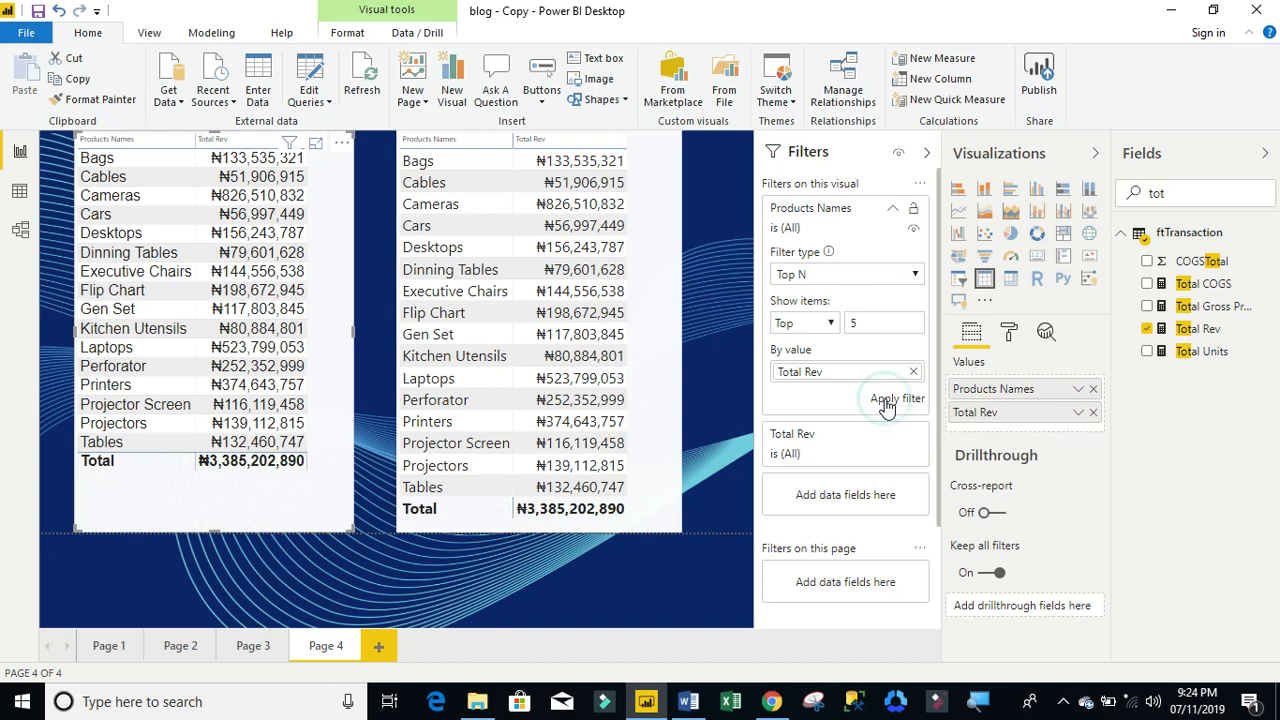
# Step: Apply the Top 5 by Total Rev filter so the left table lists five products
pyautogui.click(896, 398)
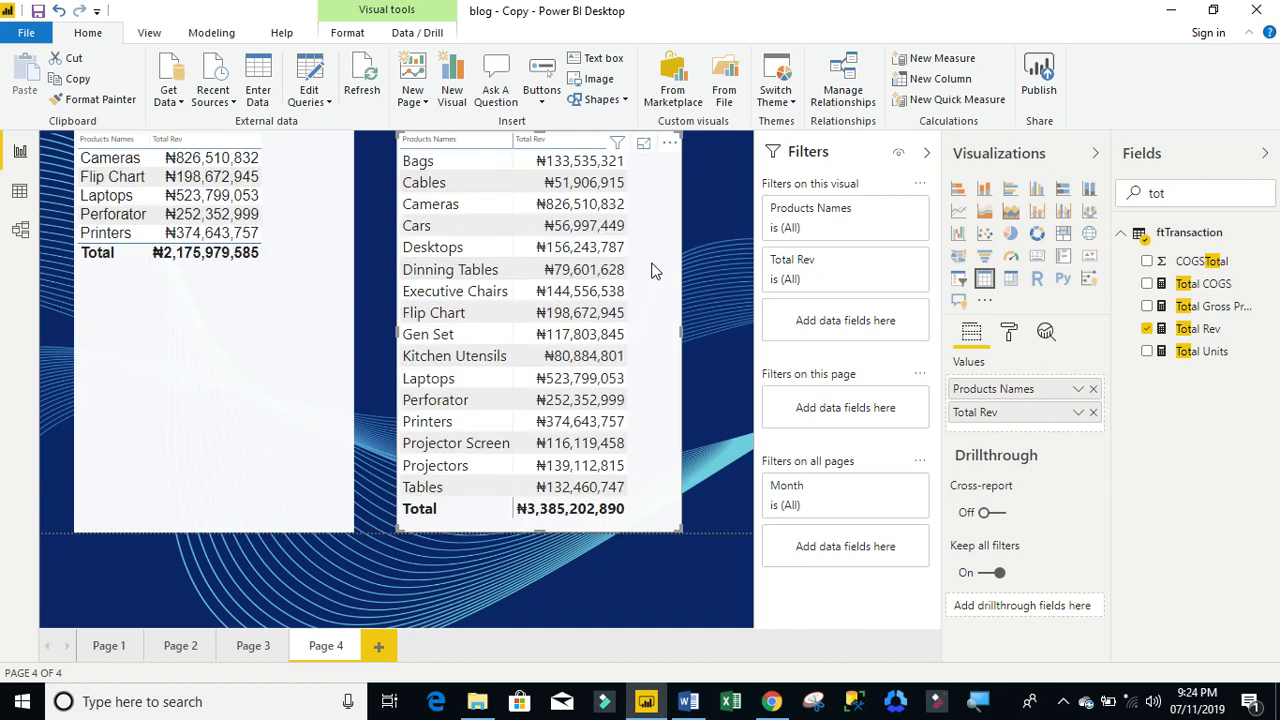
pyautogui.moveTo(836, 234)
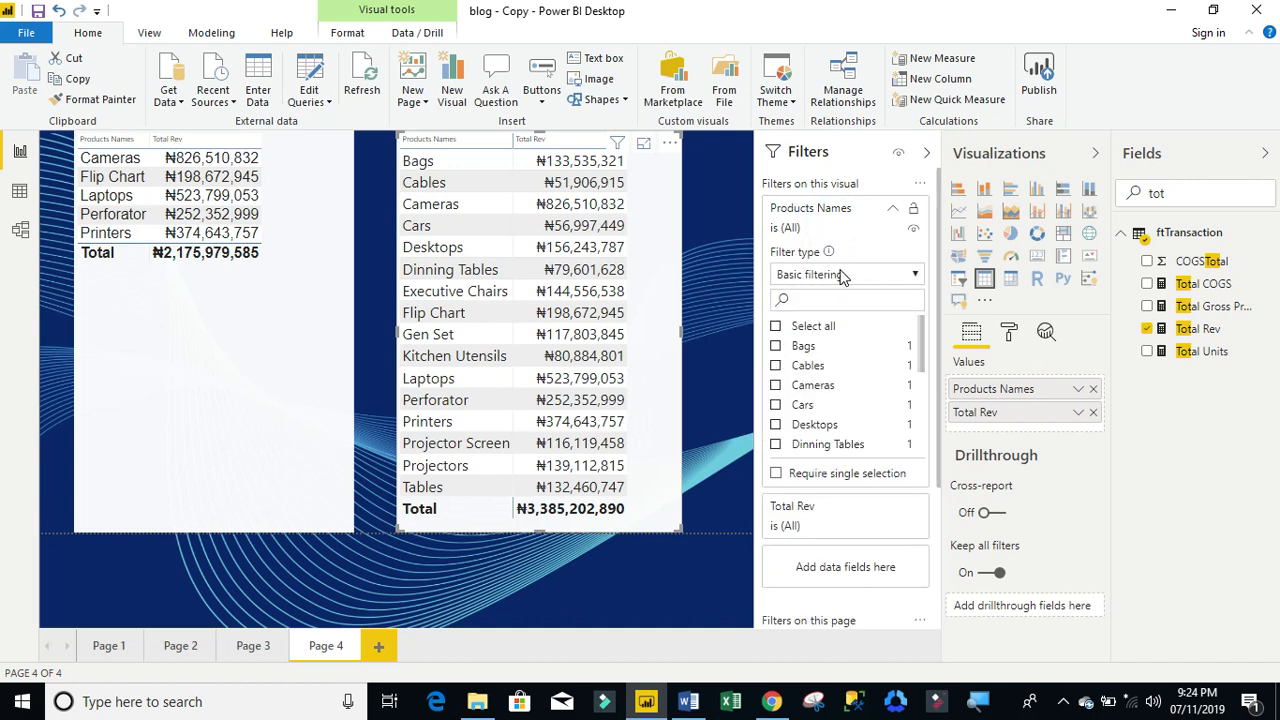
# Step: Configure the right table's Products Names filter as Top N, Bottom, count 5 by Total Rev
pyautogui.click(844, 274)
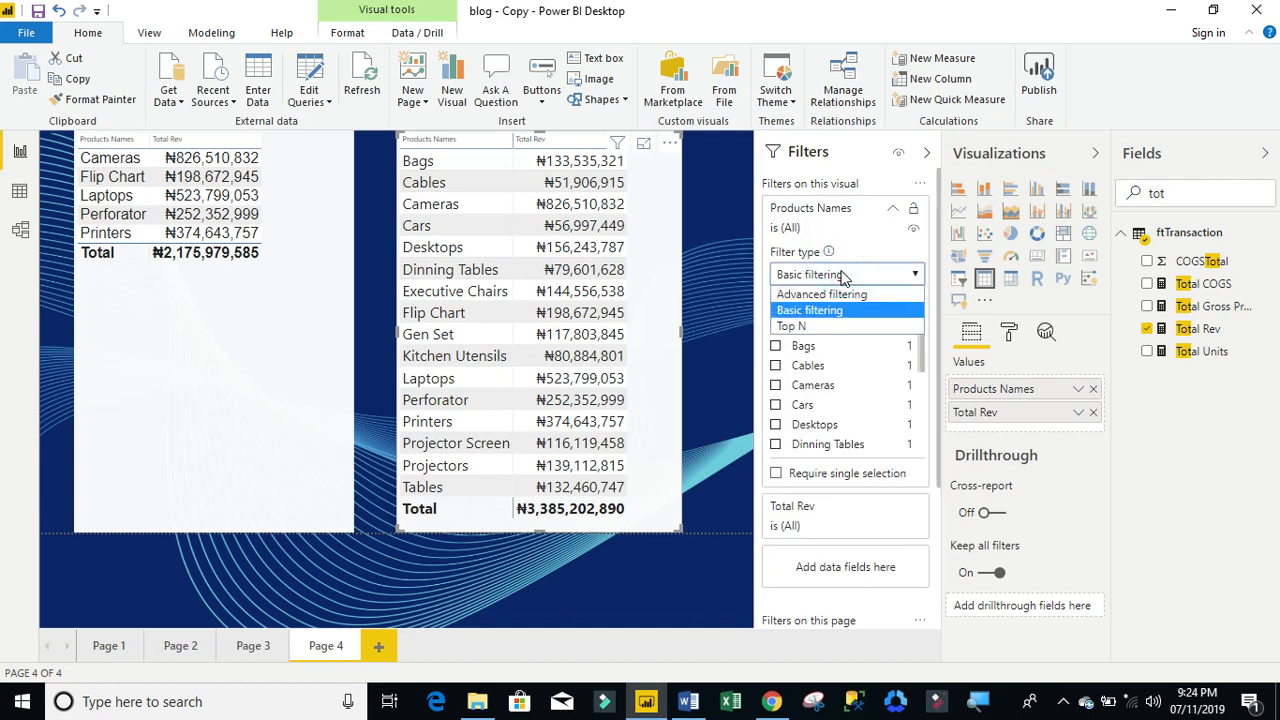
pyautogui.moveTo(800, 326)
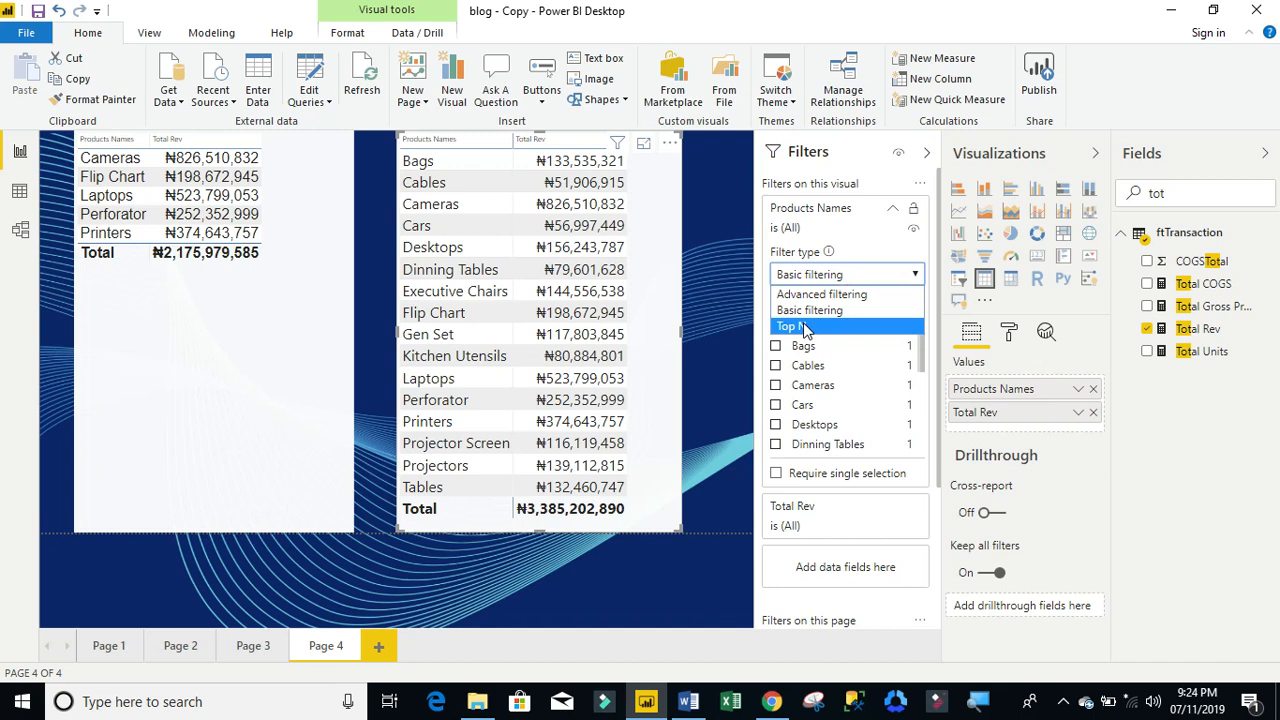
pyautogui.click(790, 328)
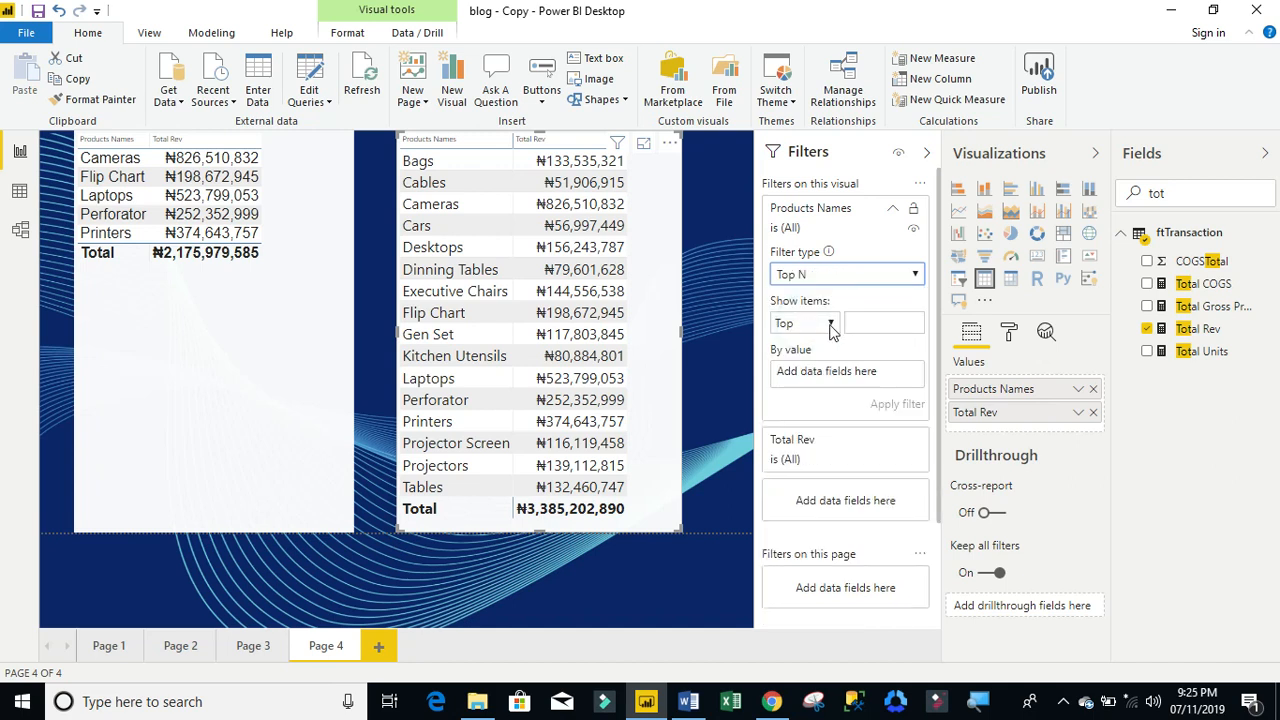
pyautogui.moveTo(836, 332)
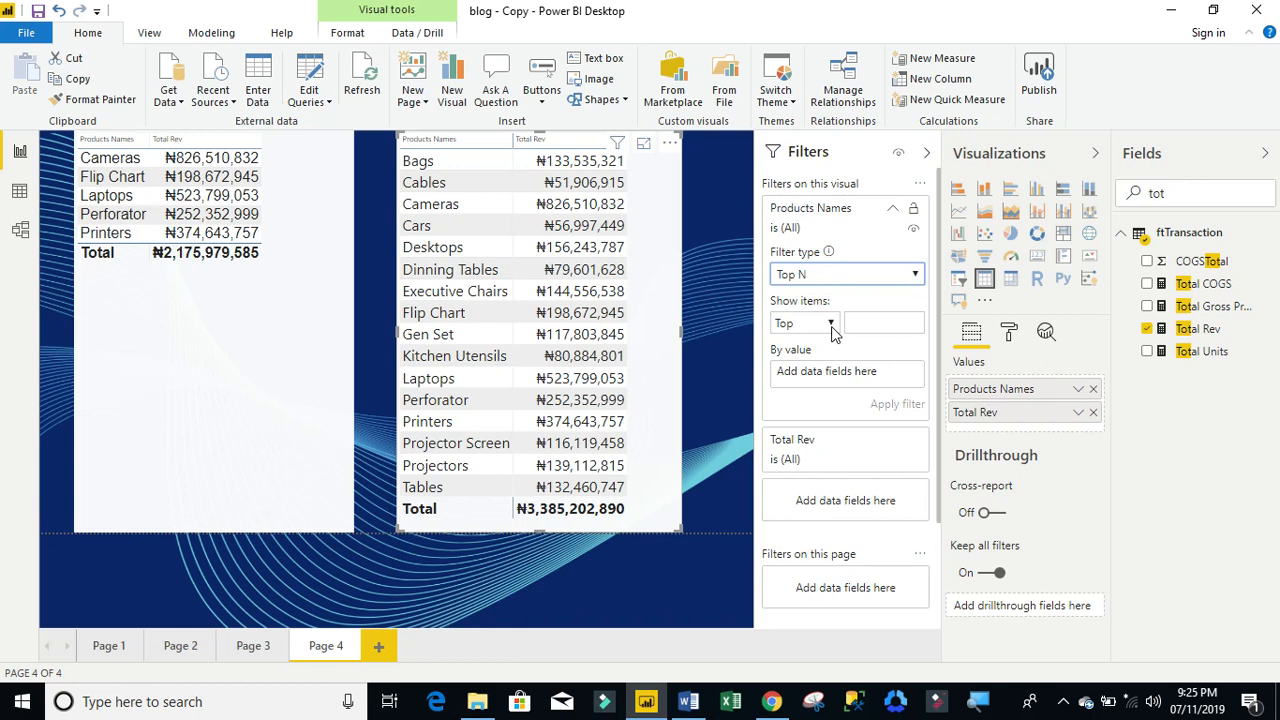
pyautogui.click(804, 322)
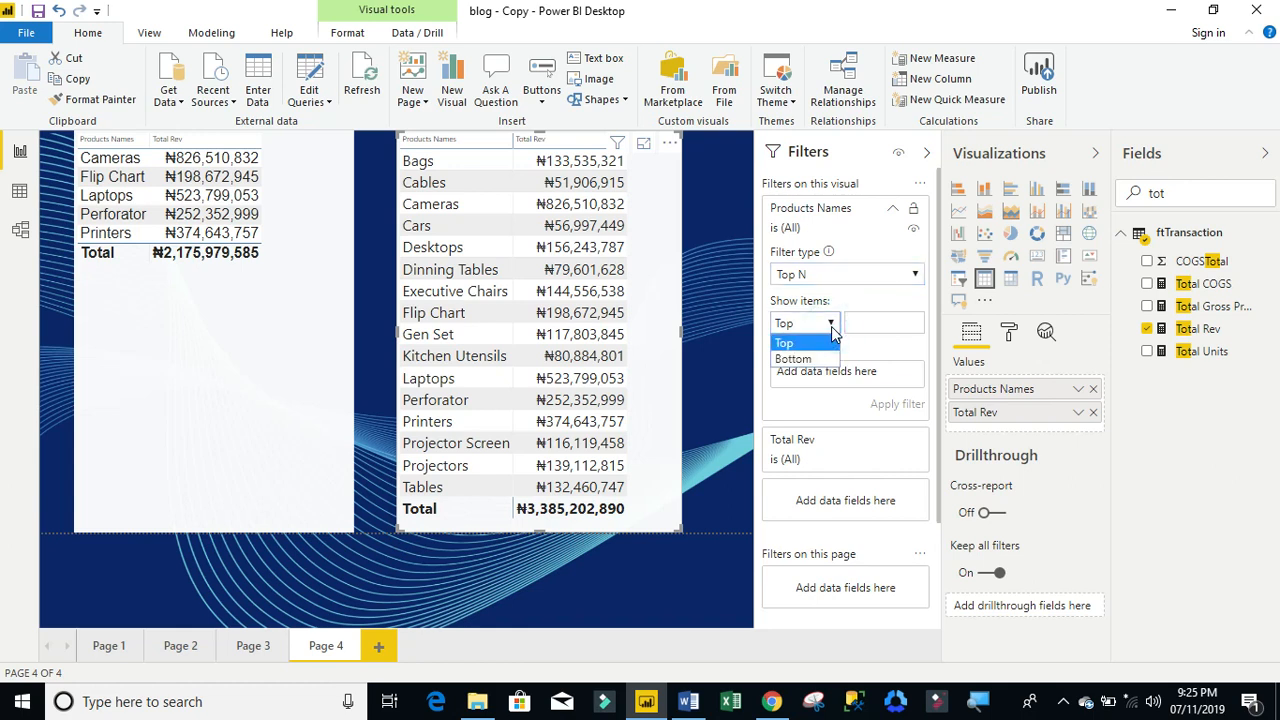
pyautogui.click(792, 358)
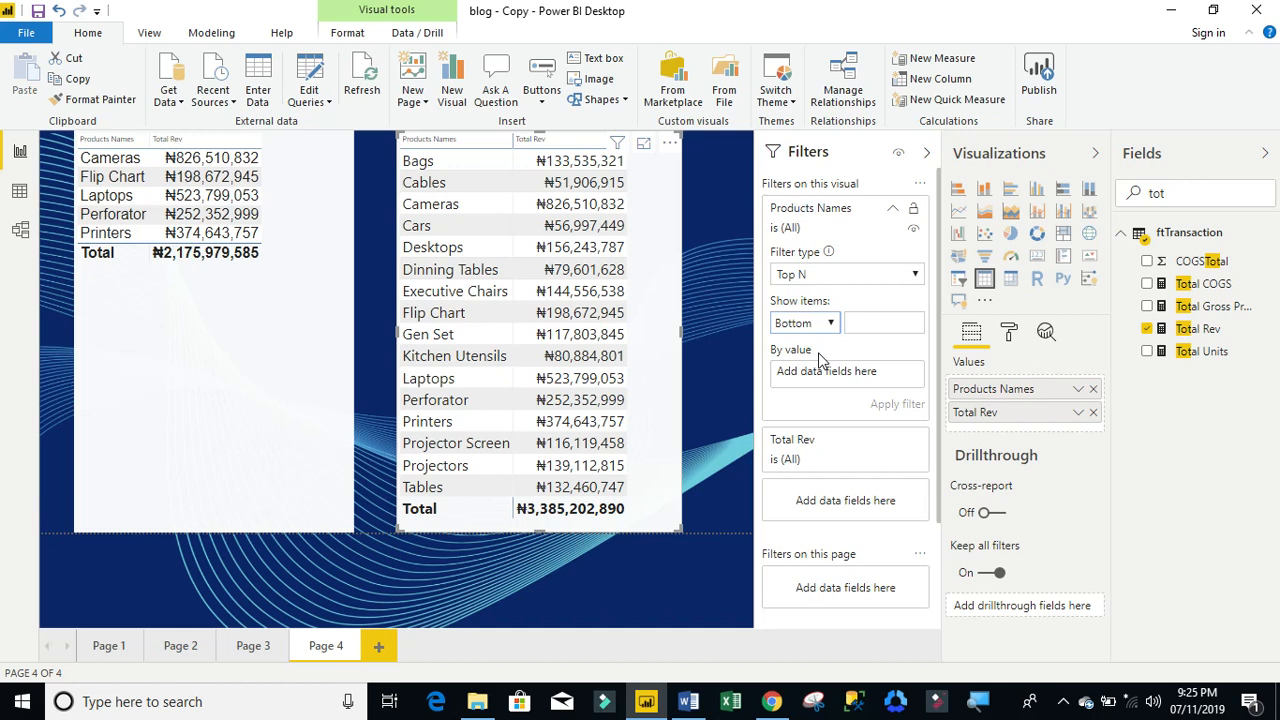
pyautogui.click(884, 322)
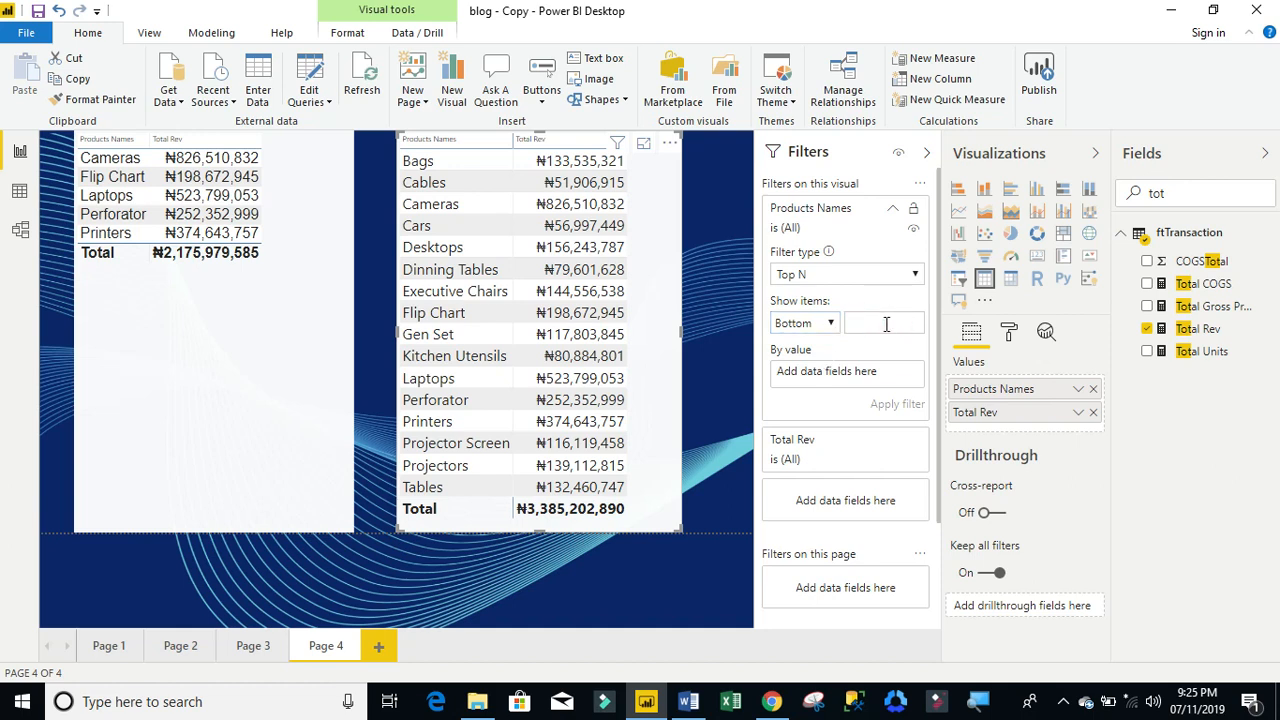
pyautogui.write('5')
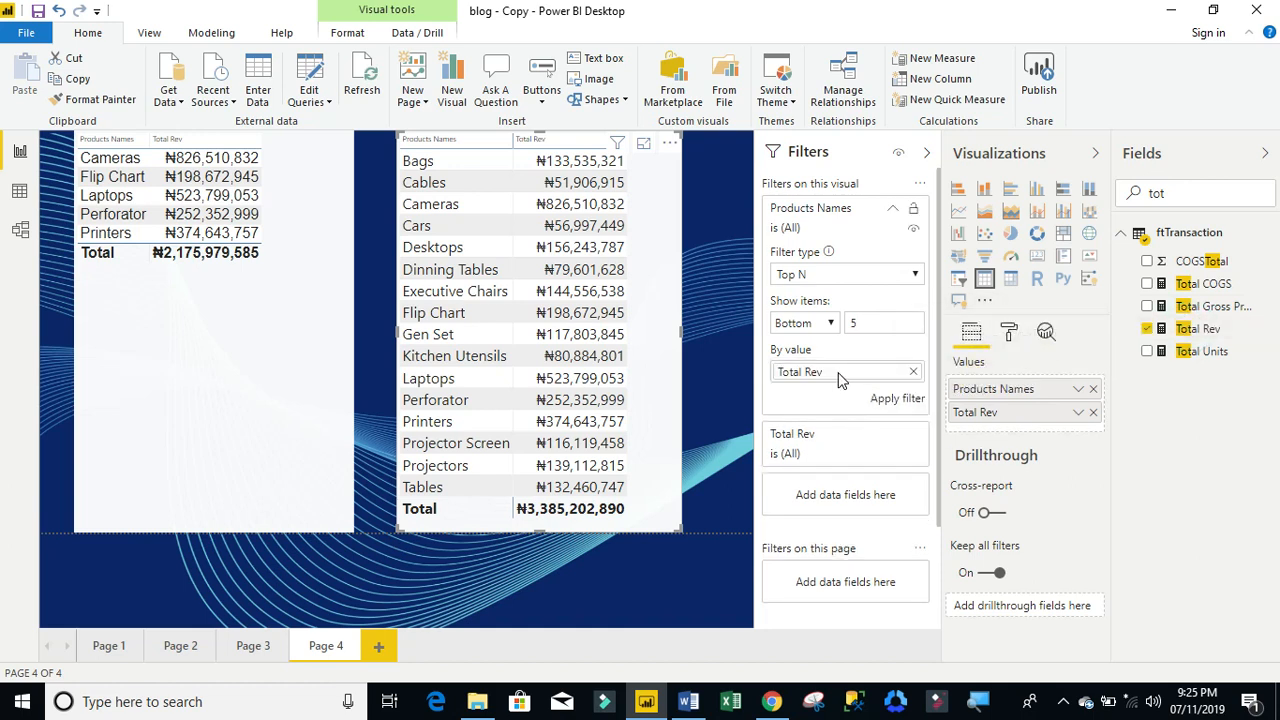
pyautogui.click(892, 398)
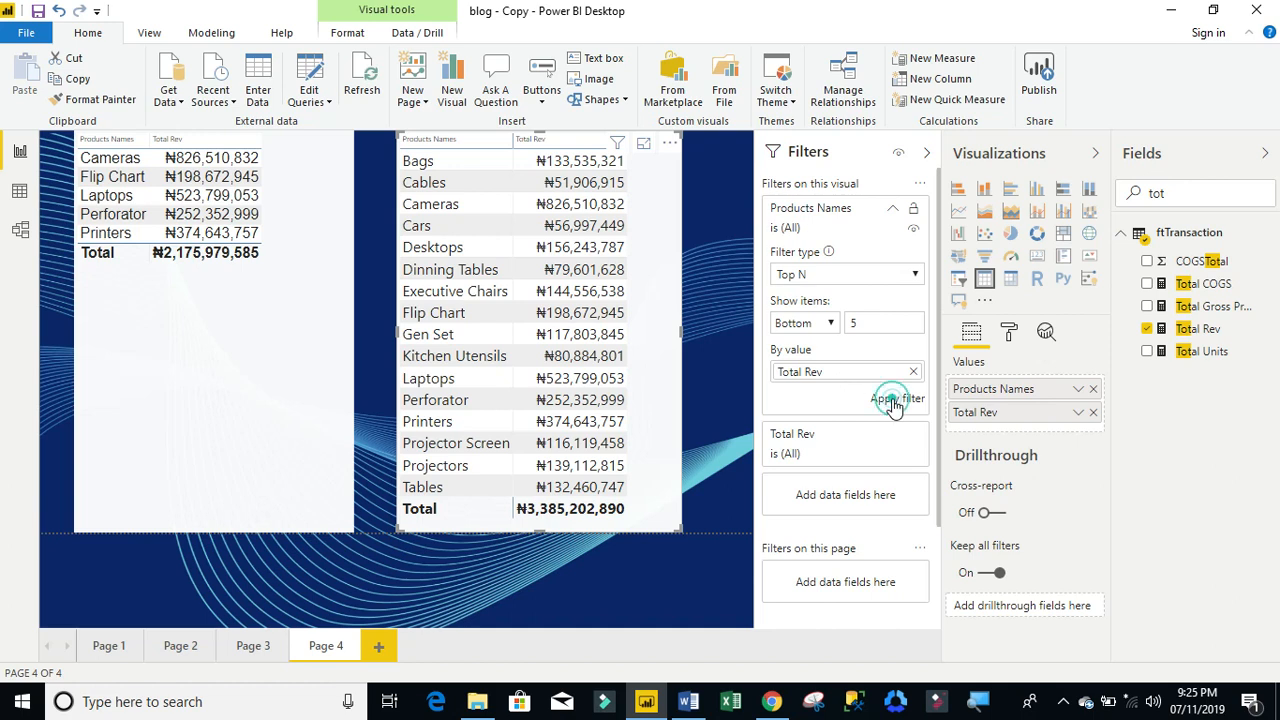
# Step: Apply the Bottom 5 filter so the right table lists five products totalling ₦385,510,251
pyautogui.click(896, 398)
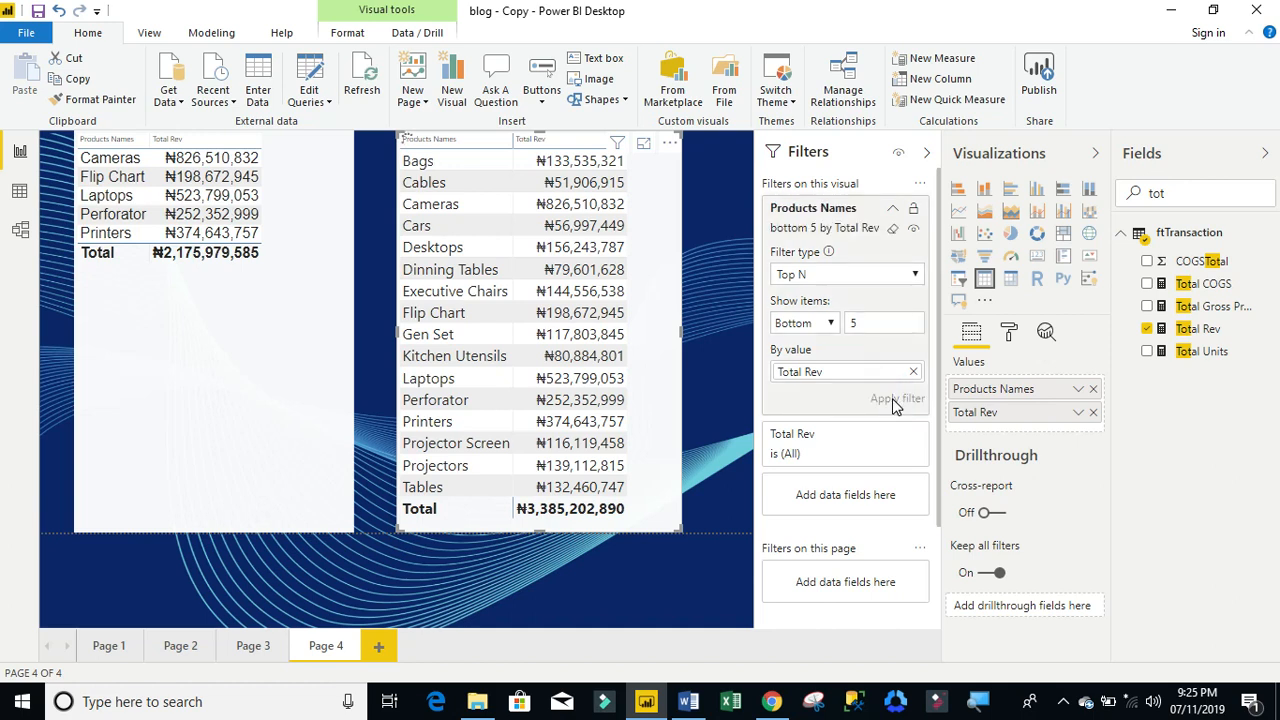
pyautogui.click(896, 398)
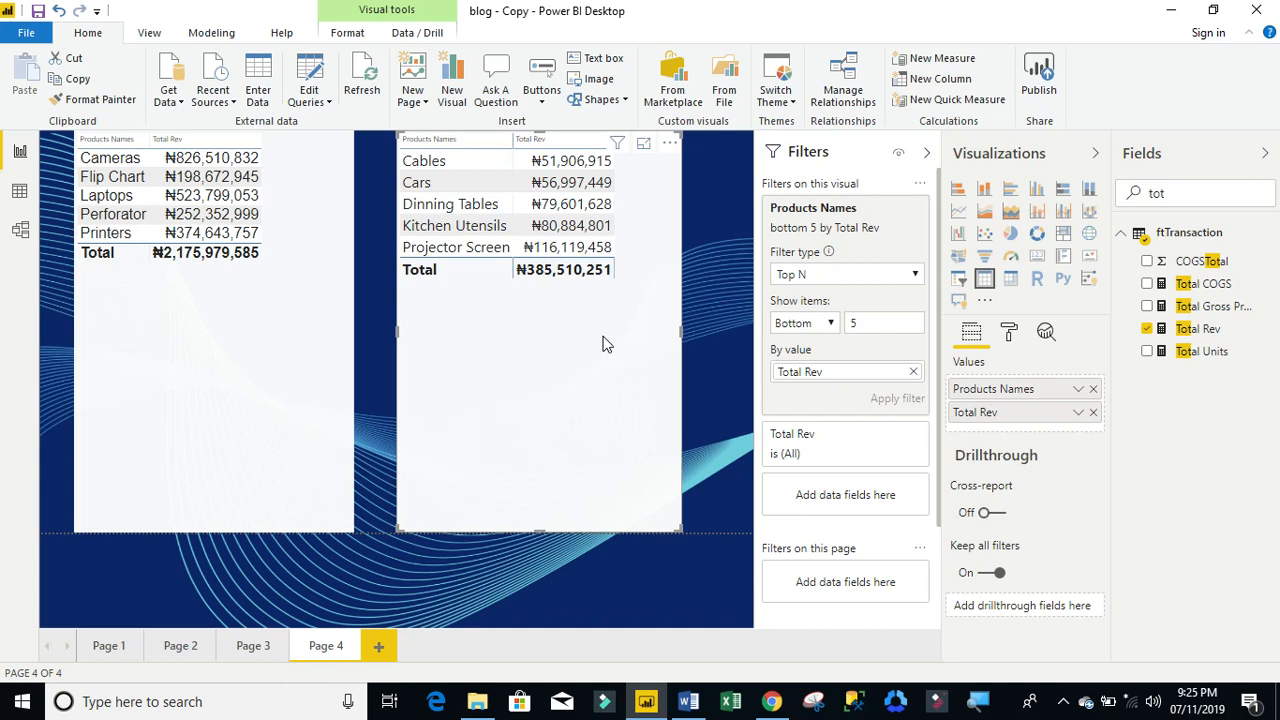
pyautogui.moveTo(596, 268)
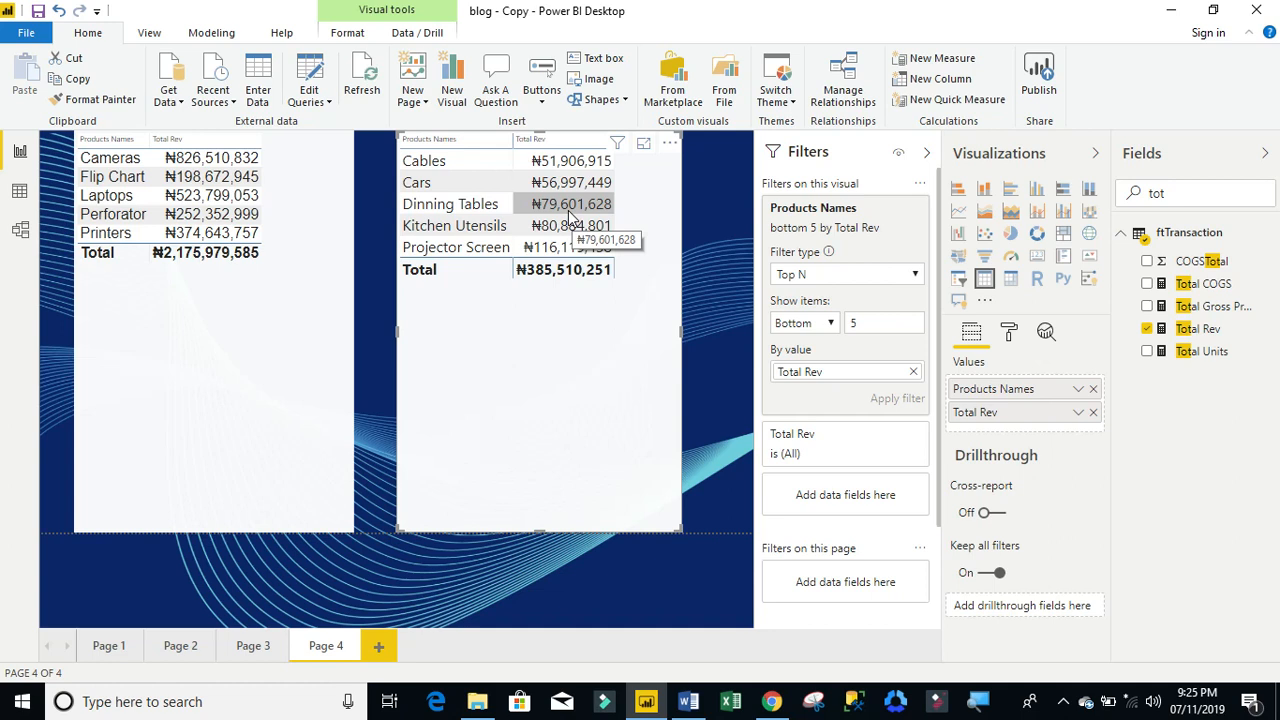
pyautogui.moveTo(296, 308)
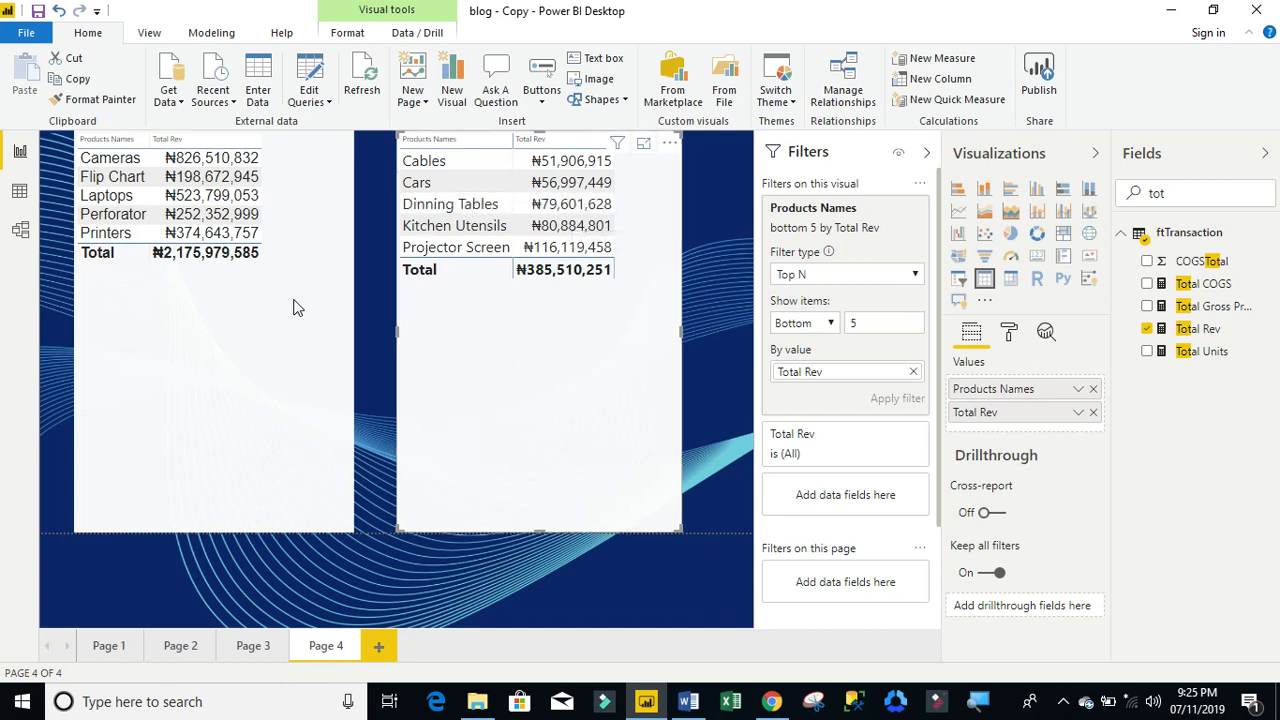